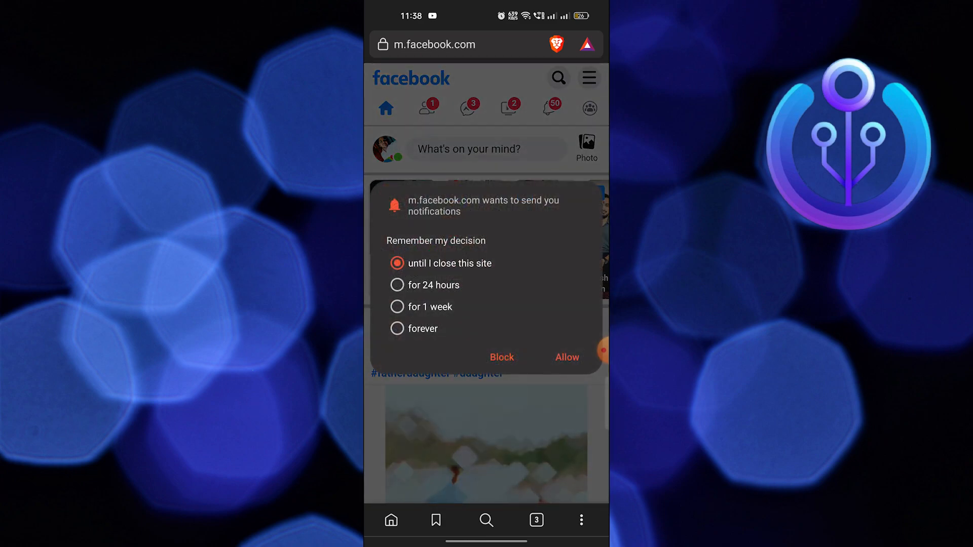
Dismiss the notification permission prompt and the follow-up permission error dialog
click(566, 356)
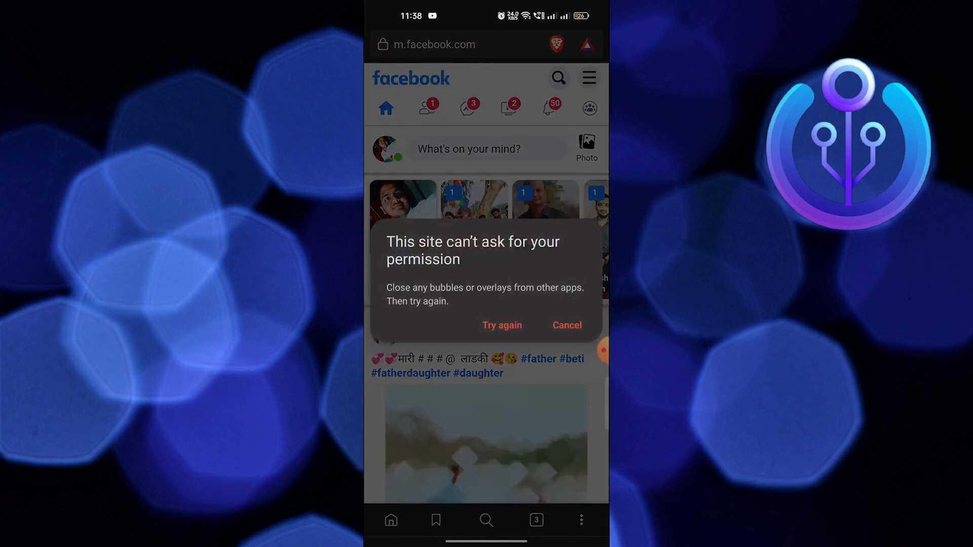
click(565, 324)
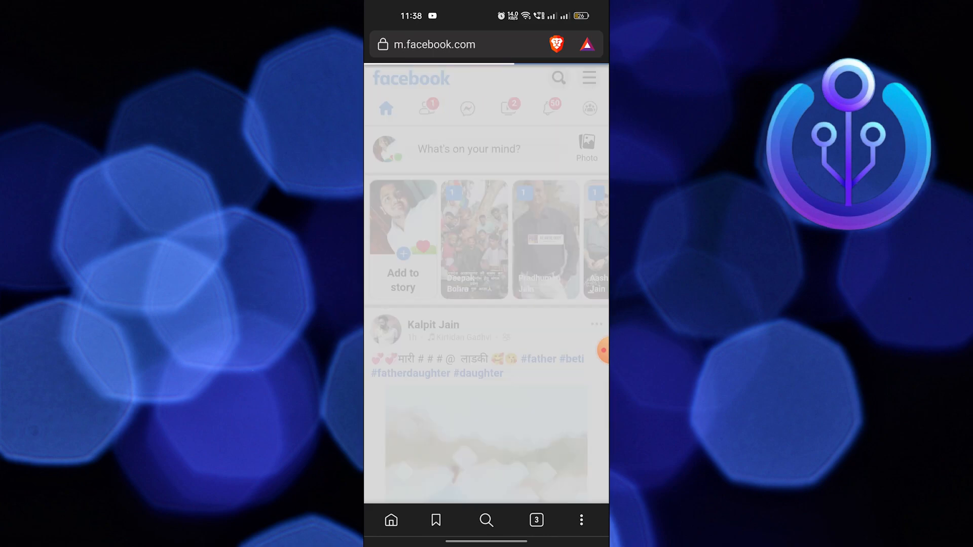
click(466, 108)
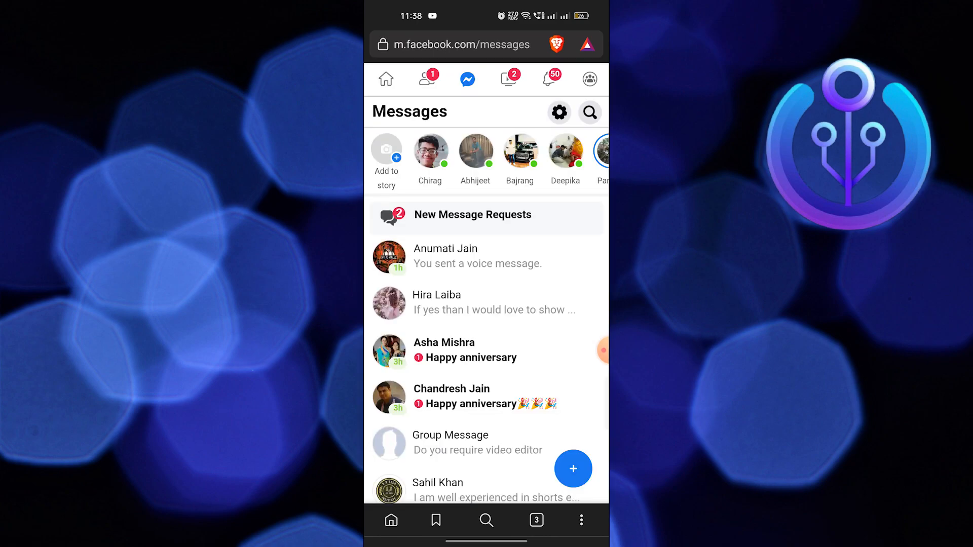
click(445, 256)
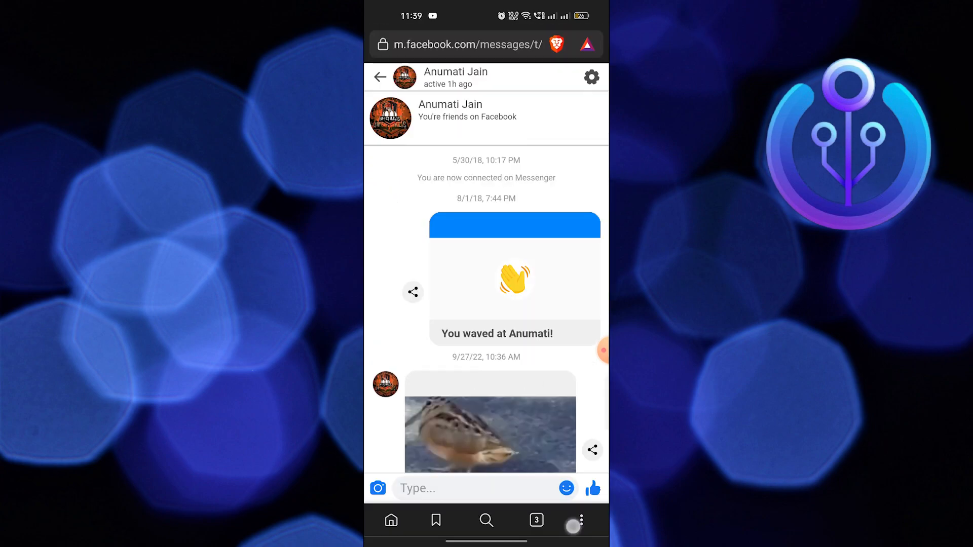
Switch the messages page to Desktop site via Brave's page options menu
click(579, 520)
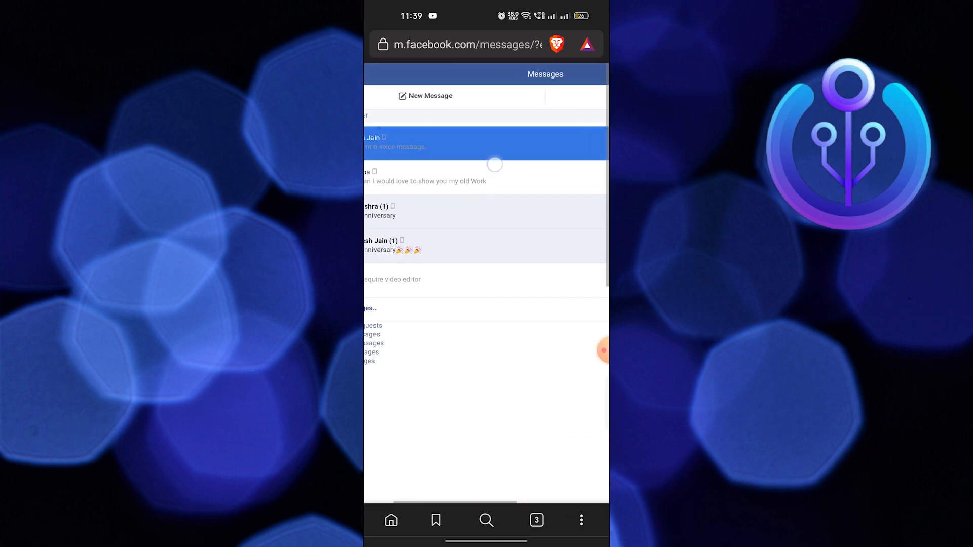
click(493, 143)
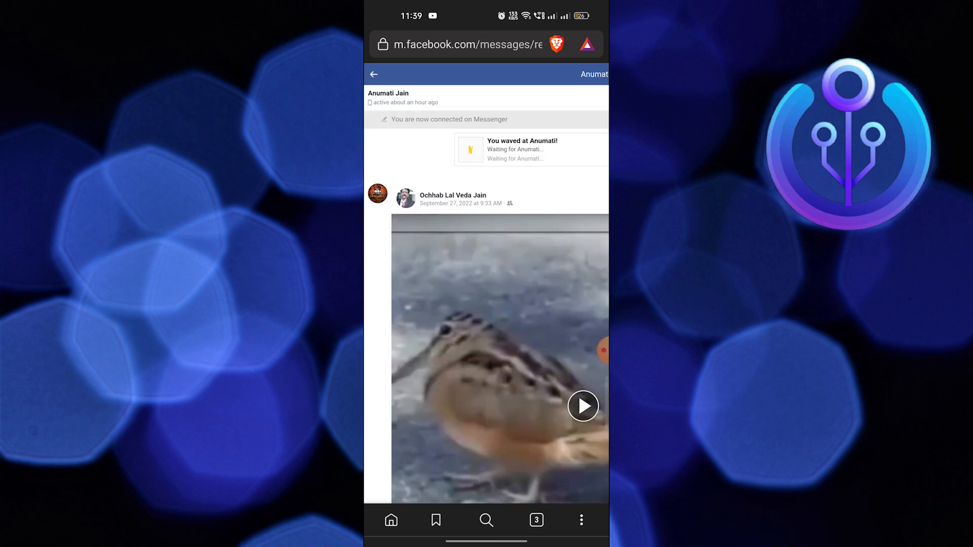
scroll(down, 3)
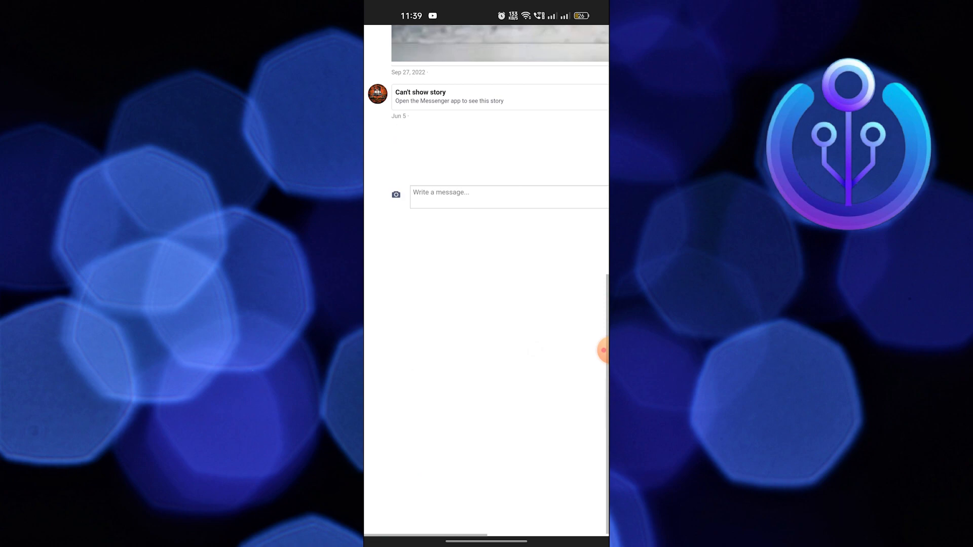